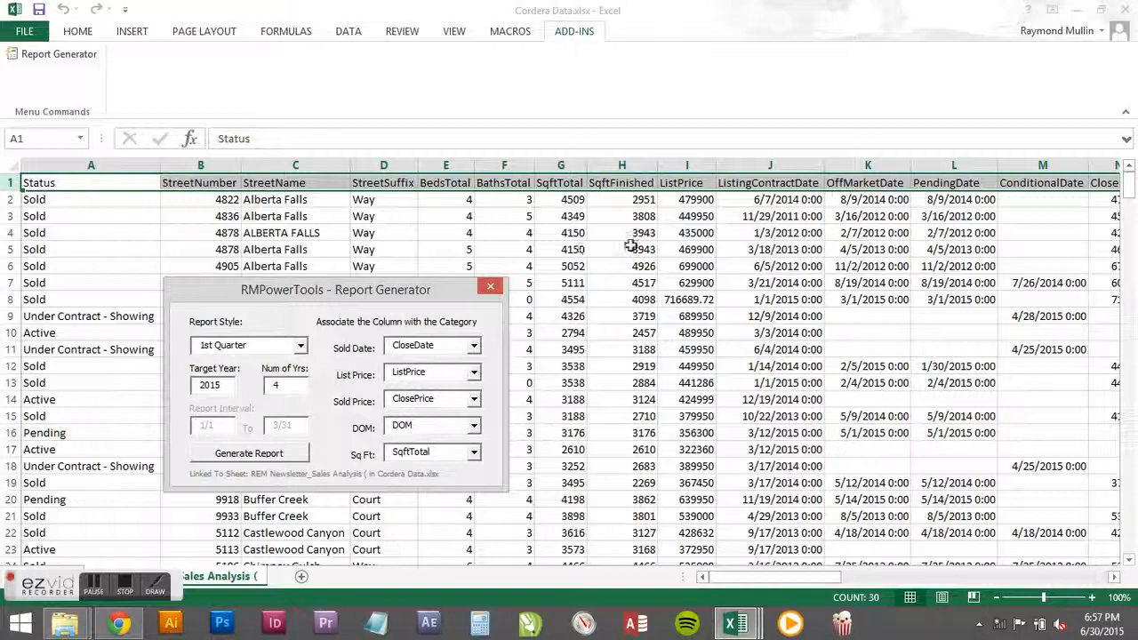
Step: Confirm CloseDate as the sold date and ListPrice as list price, then close the generator
drag(337, 289, 486, 261)
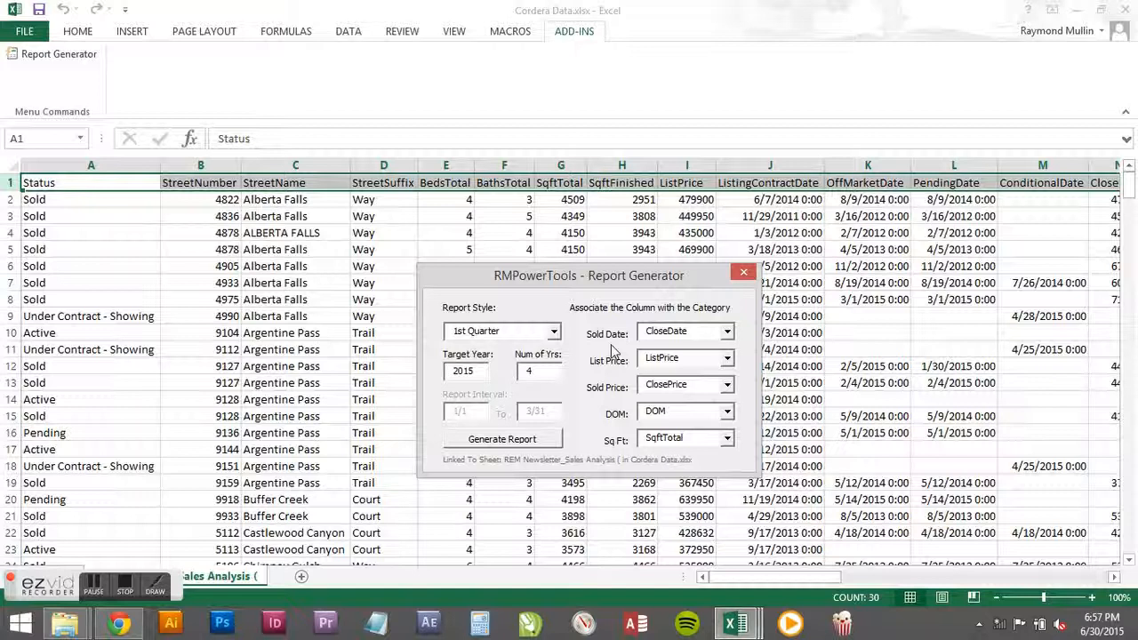
click(726, 330)
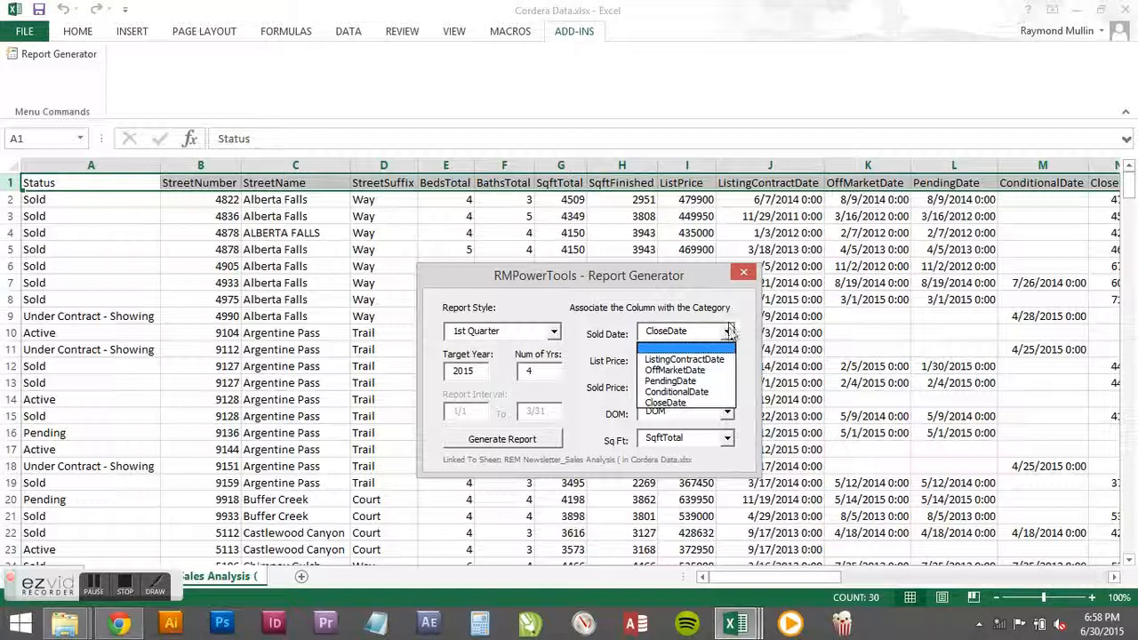
click(684, 360)
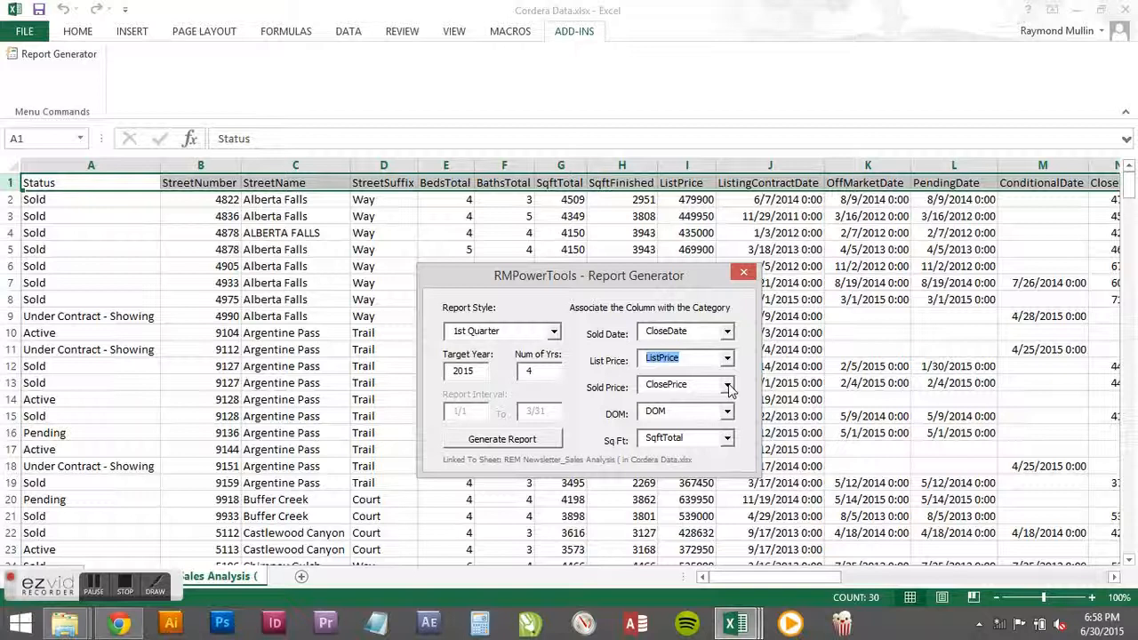
click(727, 357)
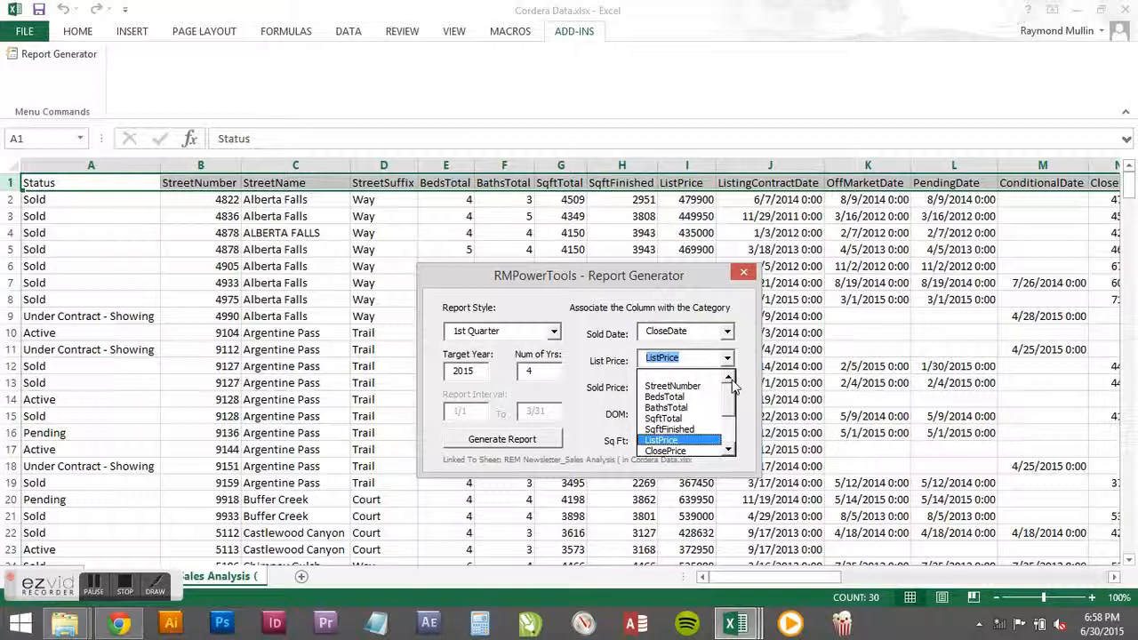
click(660, 440)
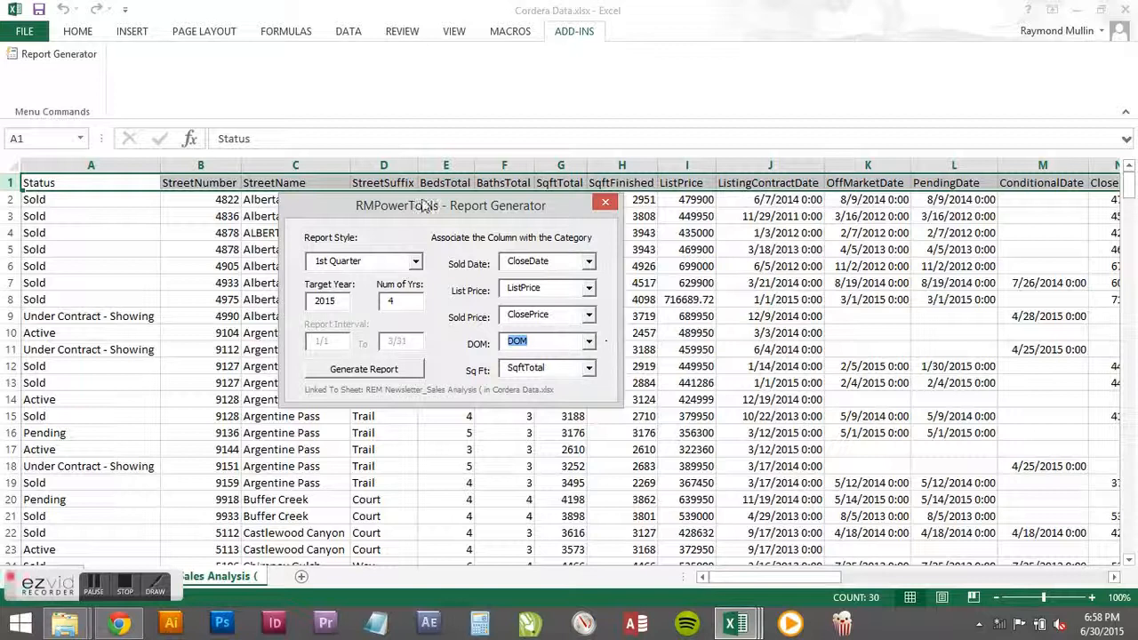
click(605, 201)
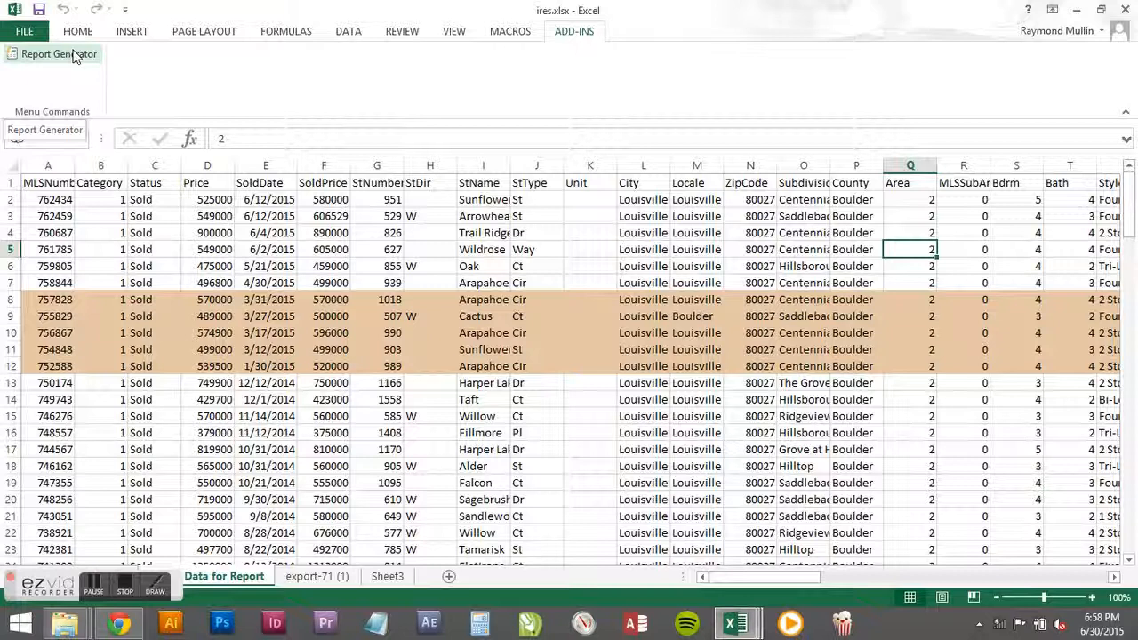
Step: Launch Report Generator on ires.xlsx and acknowledge the missing category names warning
click(53, 53)
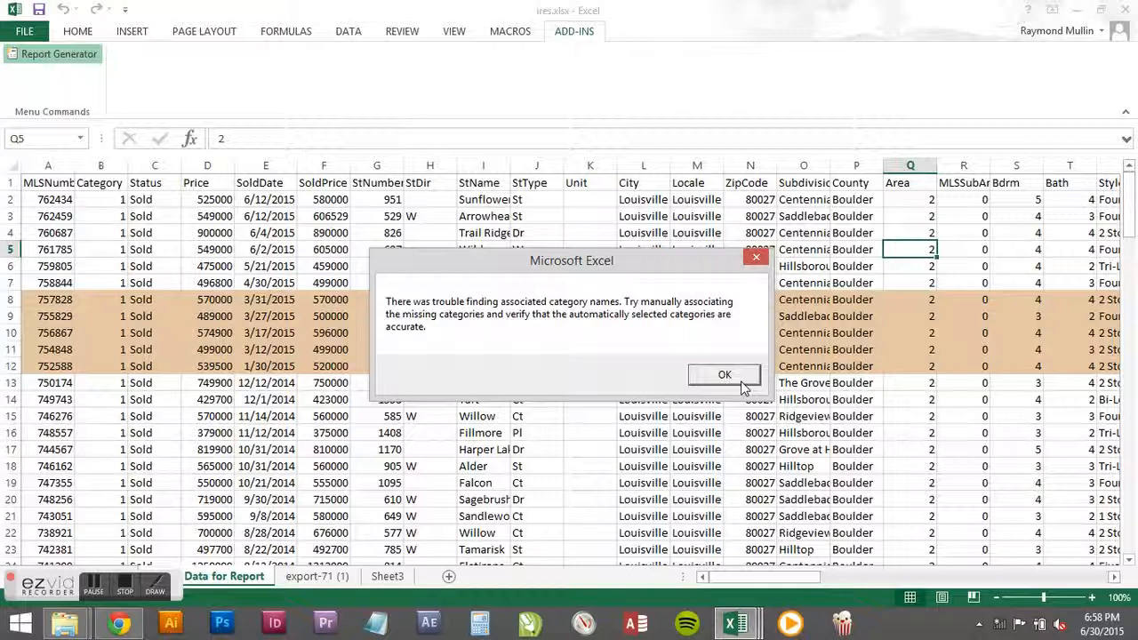
click(724, 374)
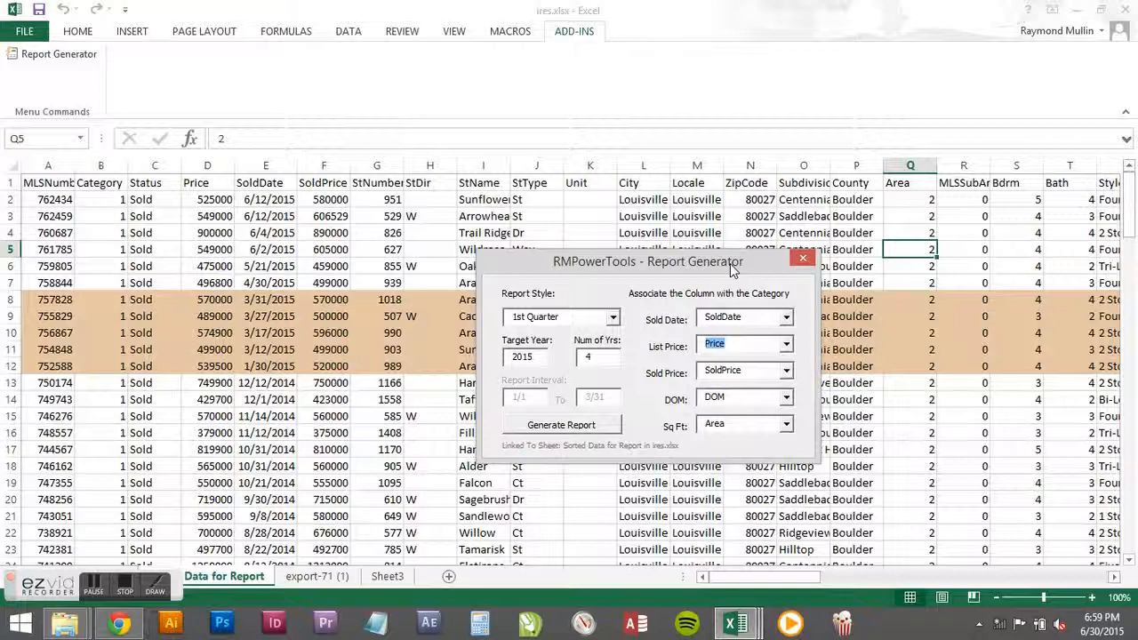
Step: Map the Sq Ft category to TotalSqFt and move the generator dialog aside
click(788, 423)
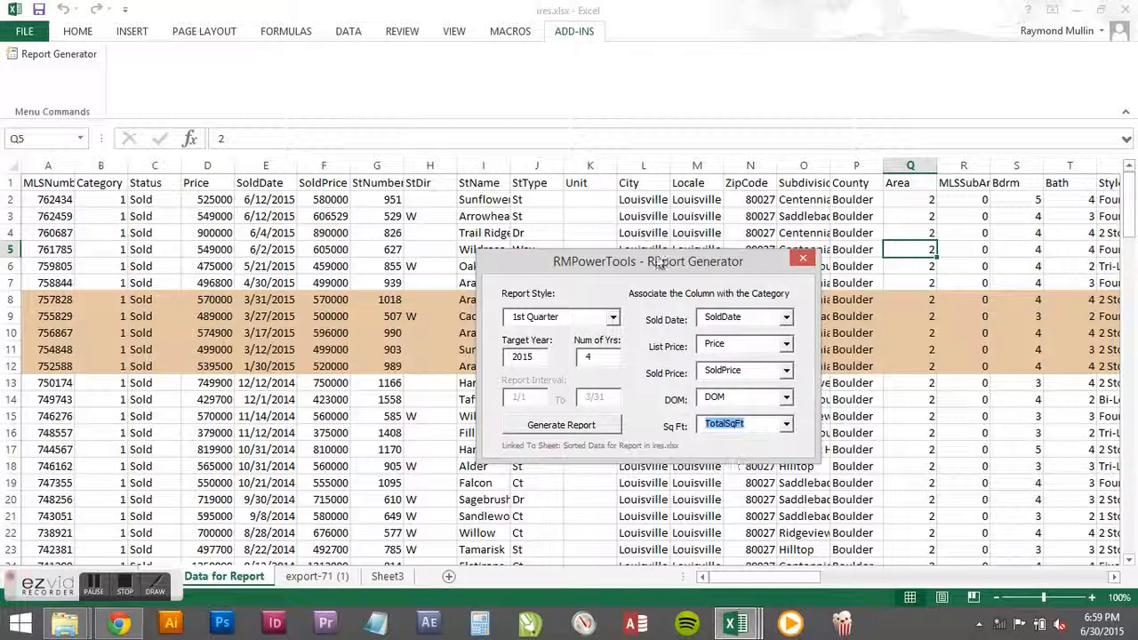
drag(648, 261, 718, 271)
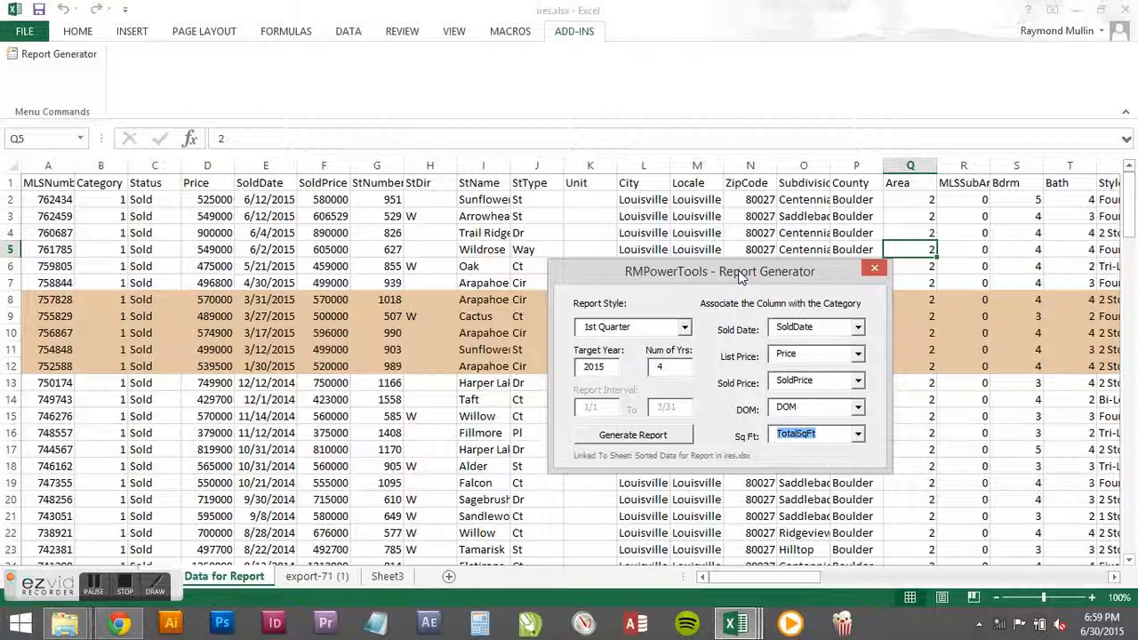
drag(738, 272, 611, 212)
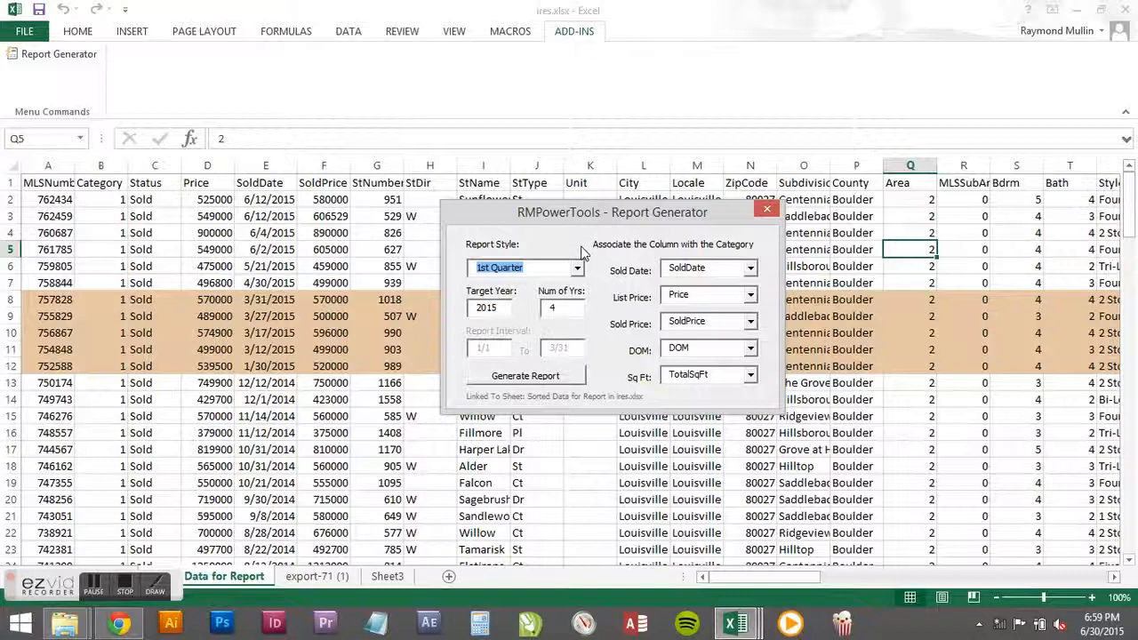
click(525, 375)
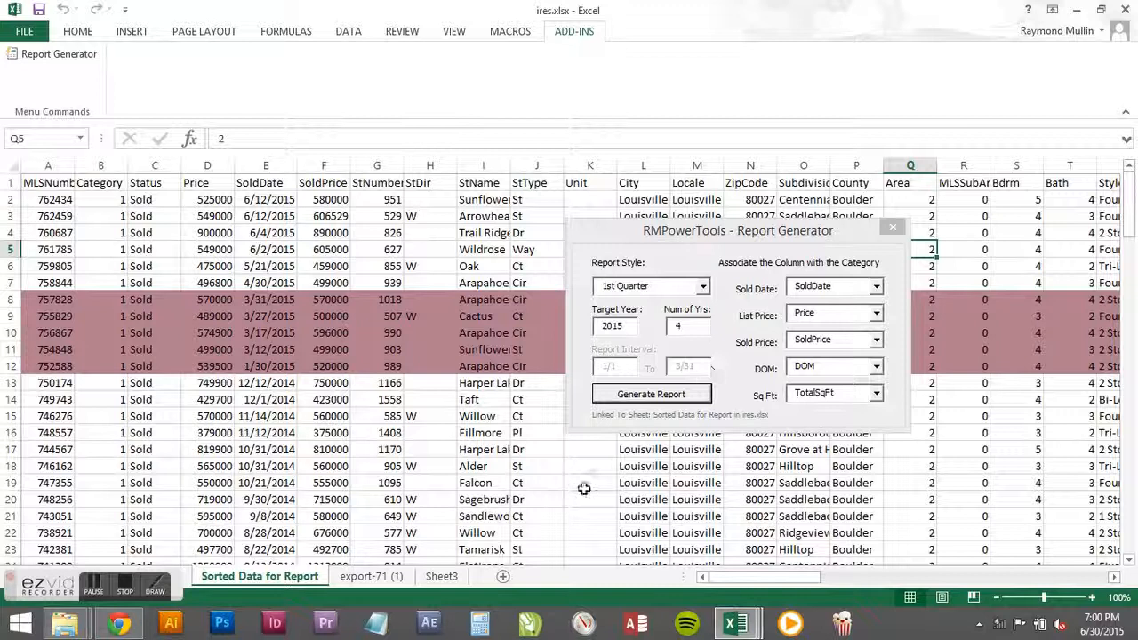
Step: Bring up toronto.xlsx with its report generator mapping Sold Date, List Price and Sold Price
click(651, 393)
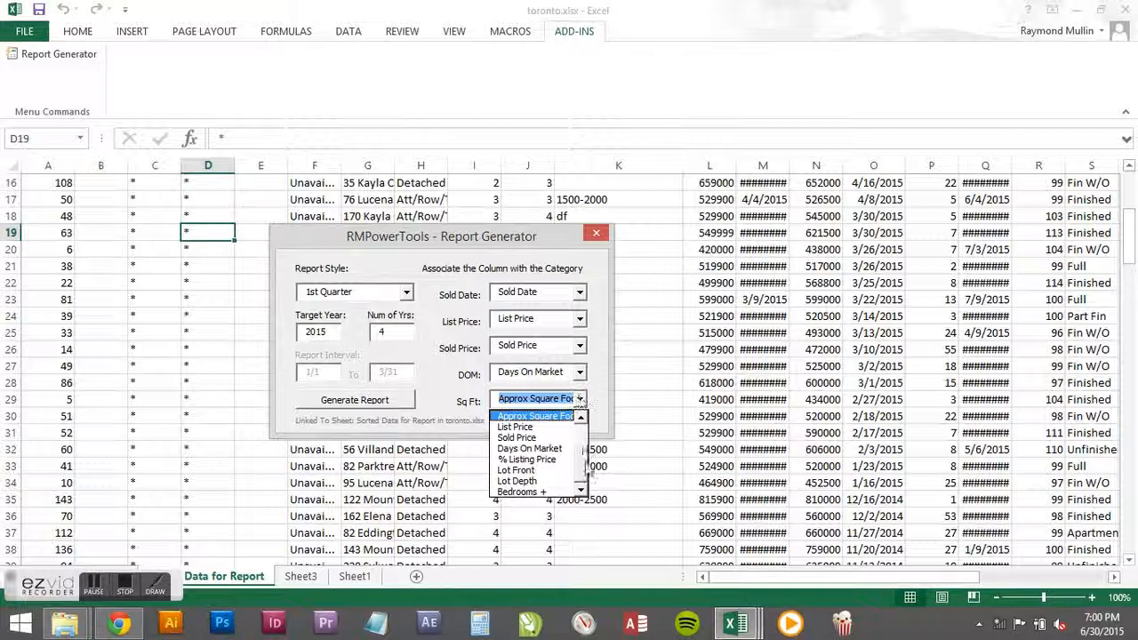
Step: Leave Sq Ft and DOM unassigned and generate the toronto 1st Quarter report
click(538, 398)
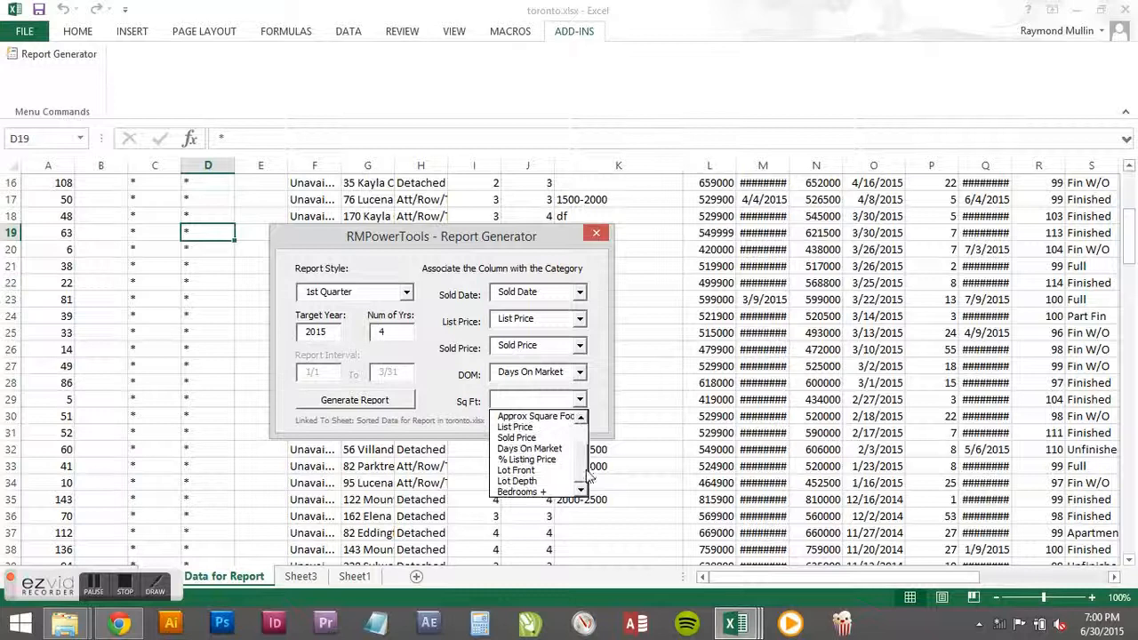
click(536, 415)
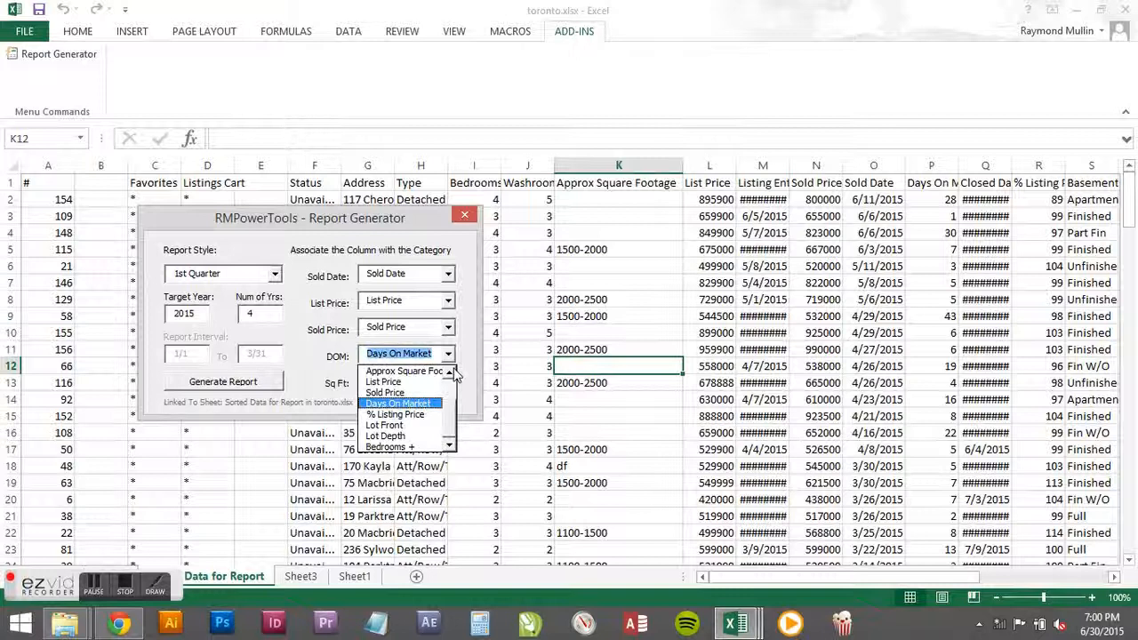
click(407, 354)
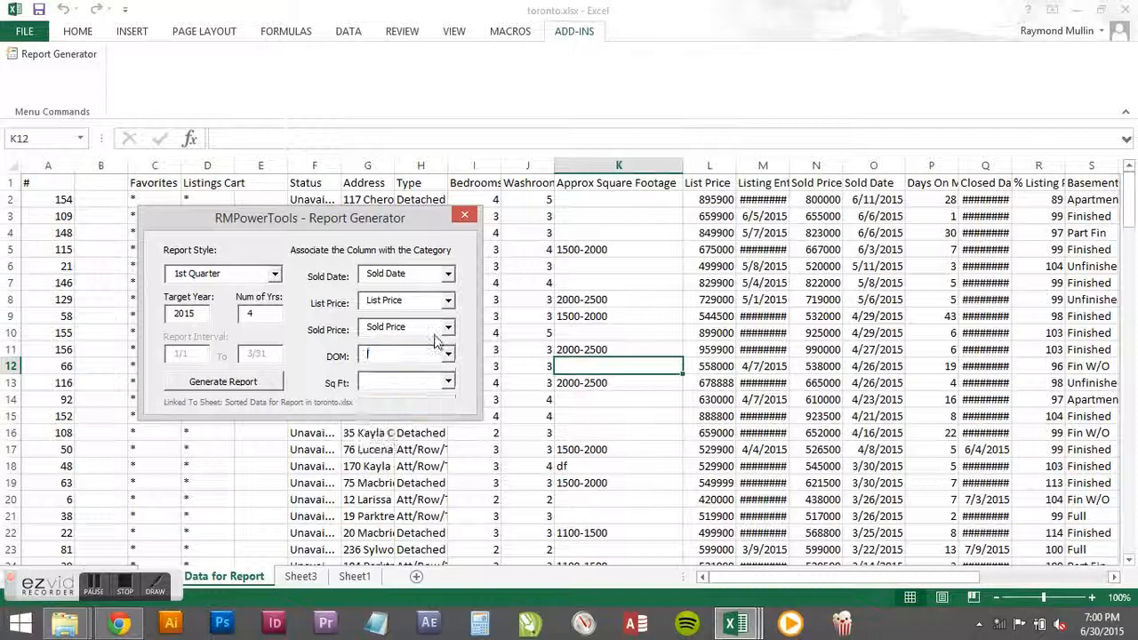
click(222, 380)
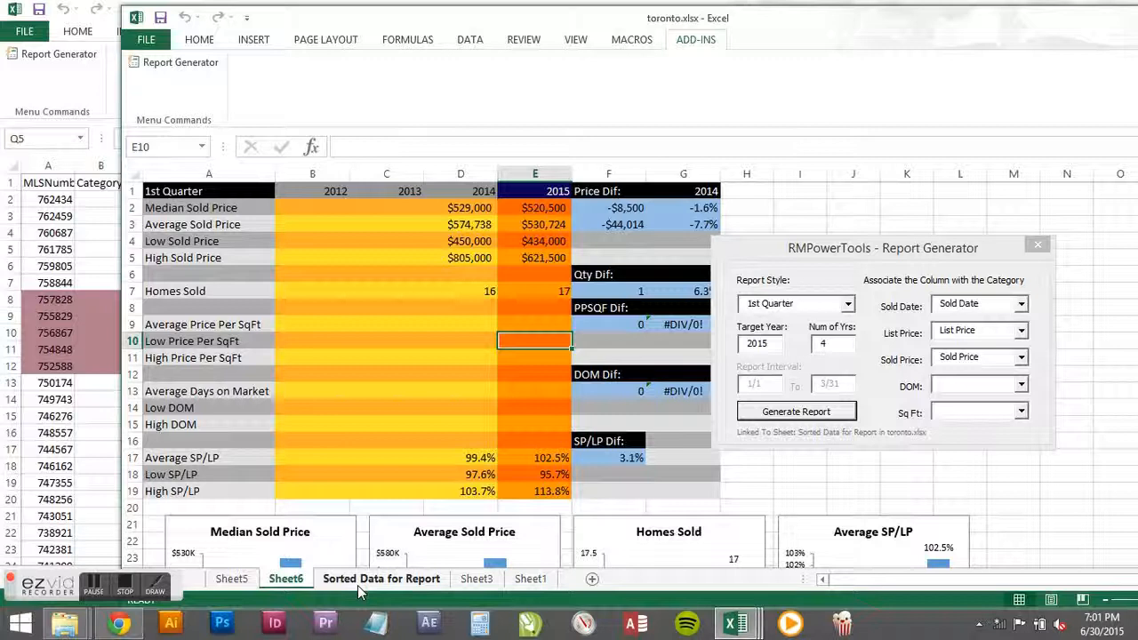
Step: Return to toronto.xlsx's Sorted Data for Report sheet
click(382, 579)
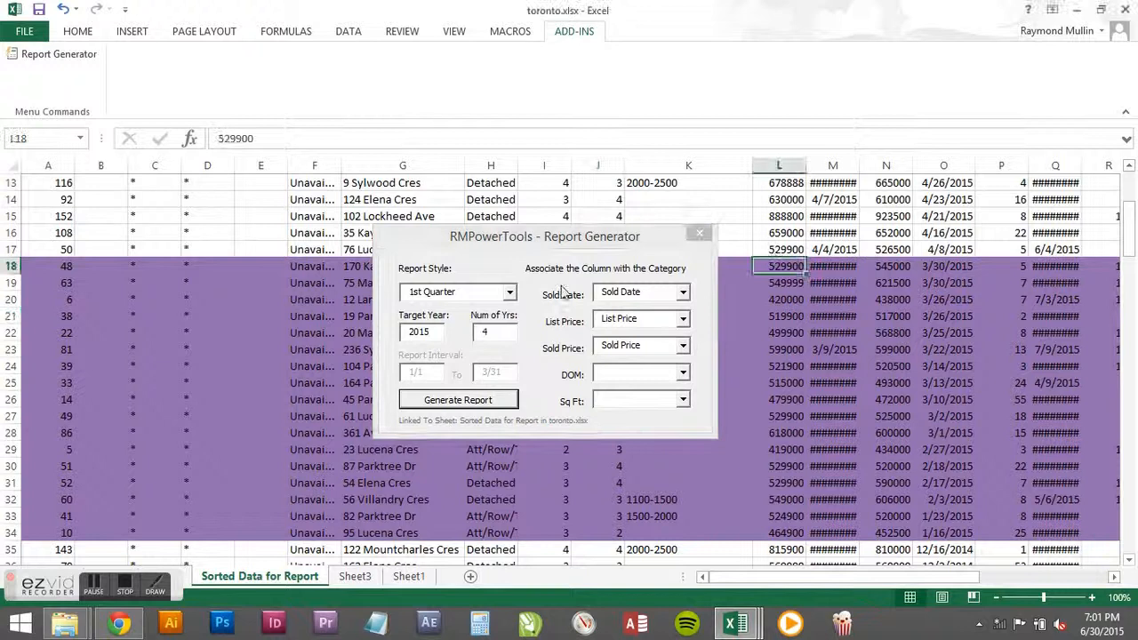
Step: Generate a 12-month Month-to-Month report targeting June 2015
click(458, 291)
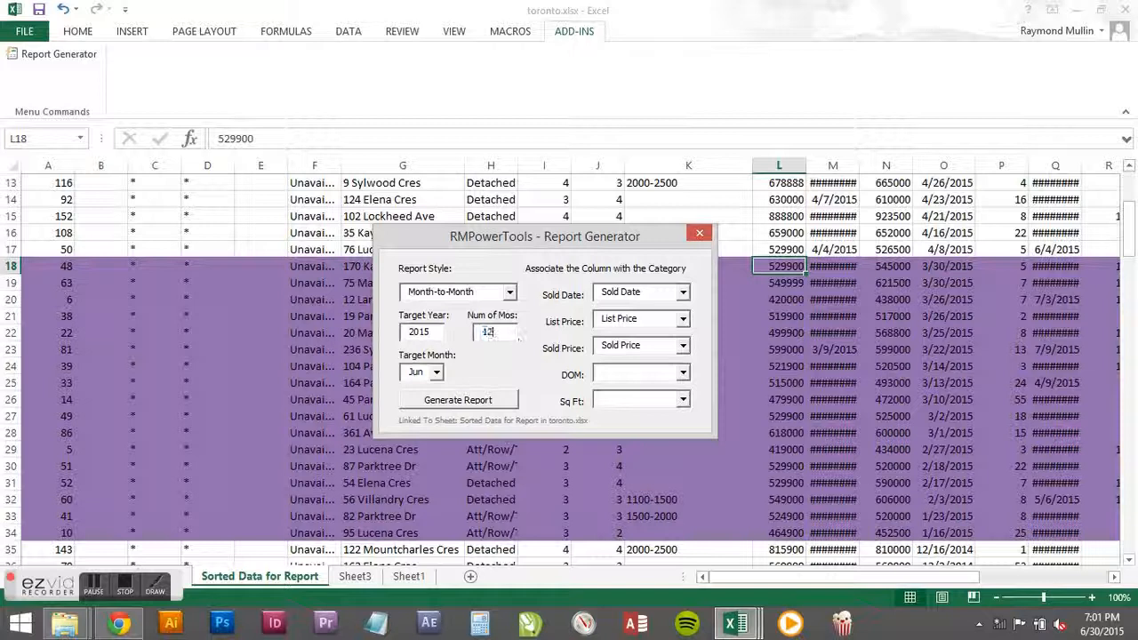
click(458, 399)
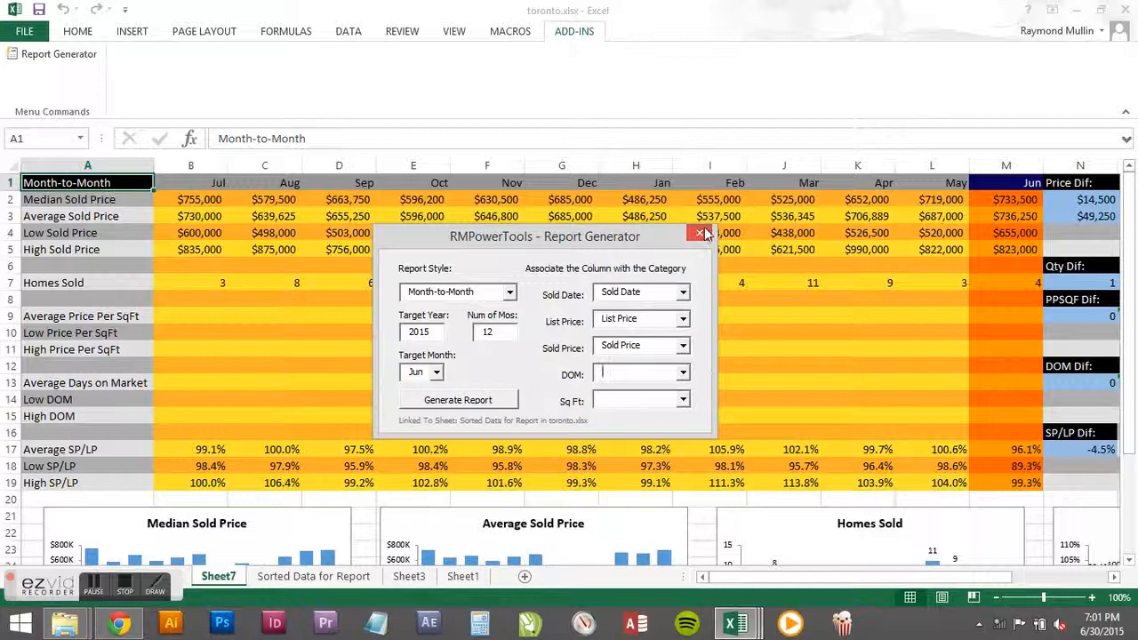
click(313, 577)
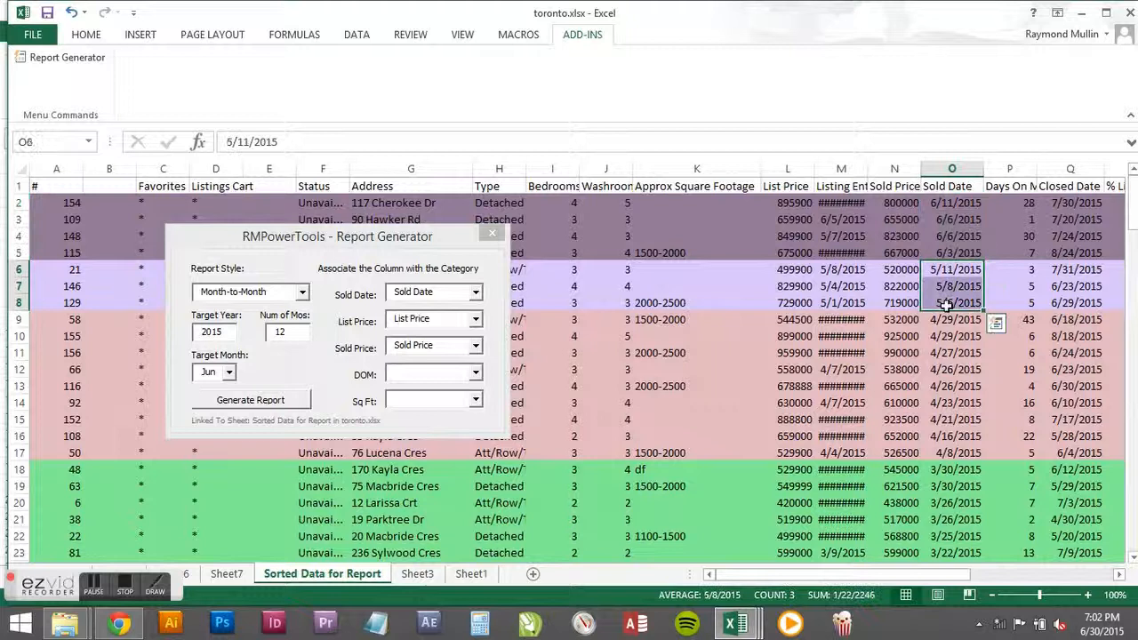
click(323, 574)
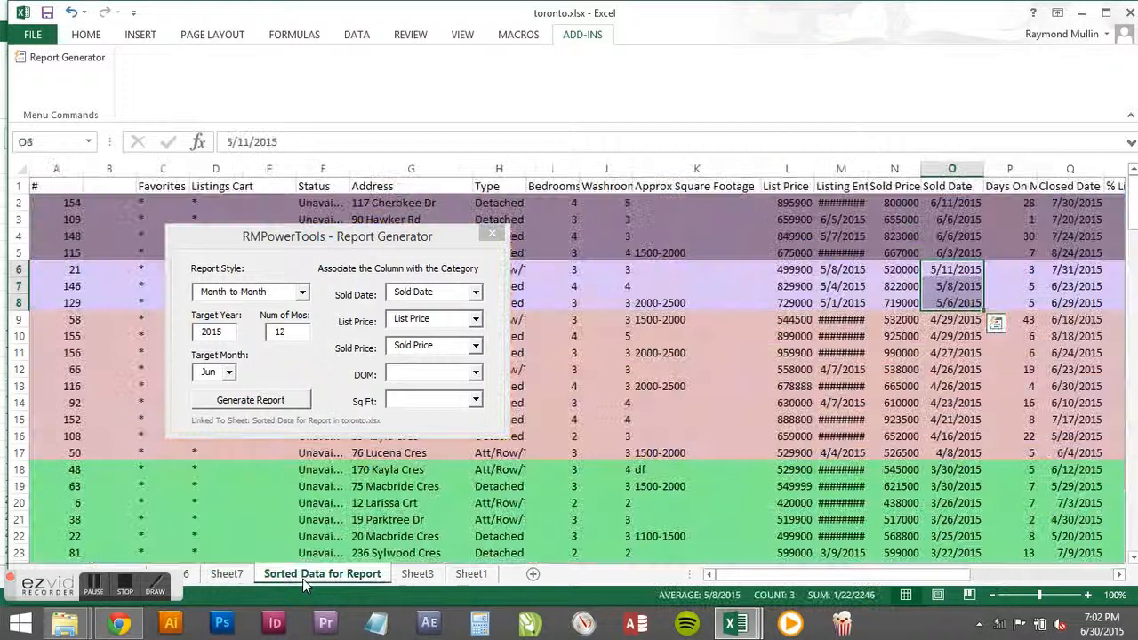
Step: View the Sheet7 Month-to-Month report with July–June prices, homes sold and SP/LP charts
click(894, 268)
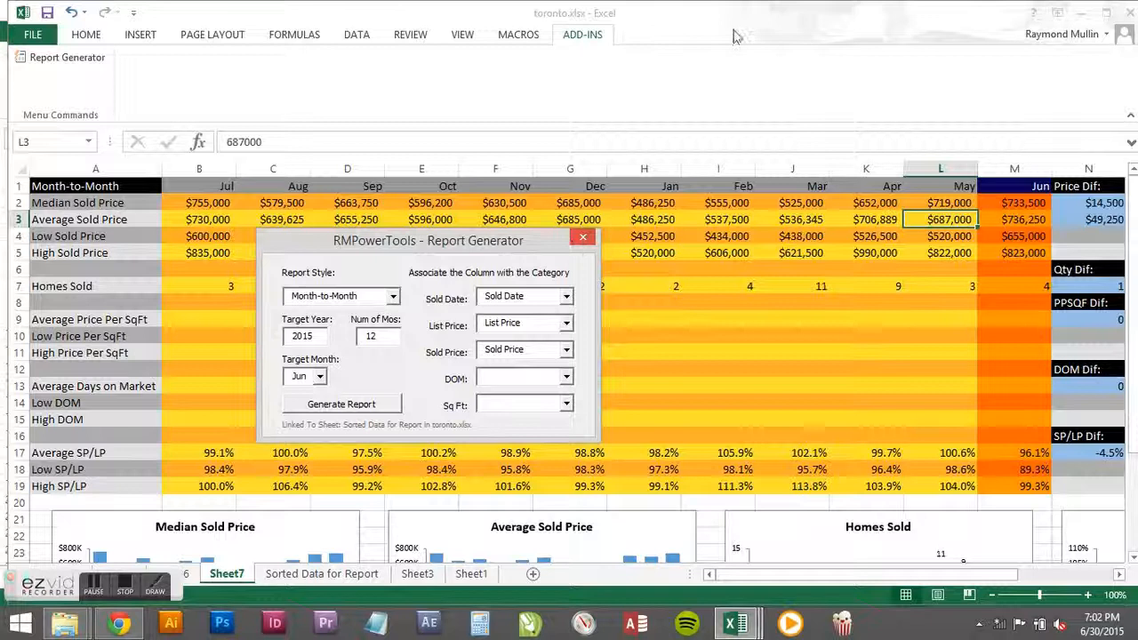
mouse_move(582, 240)
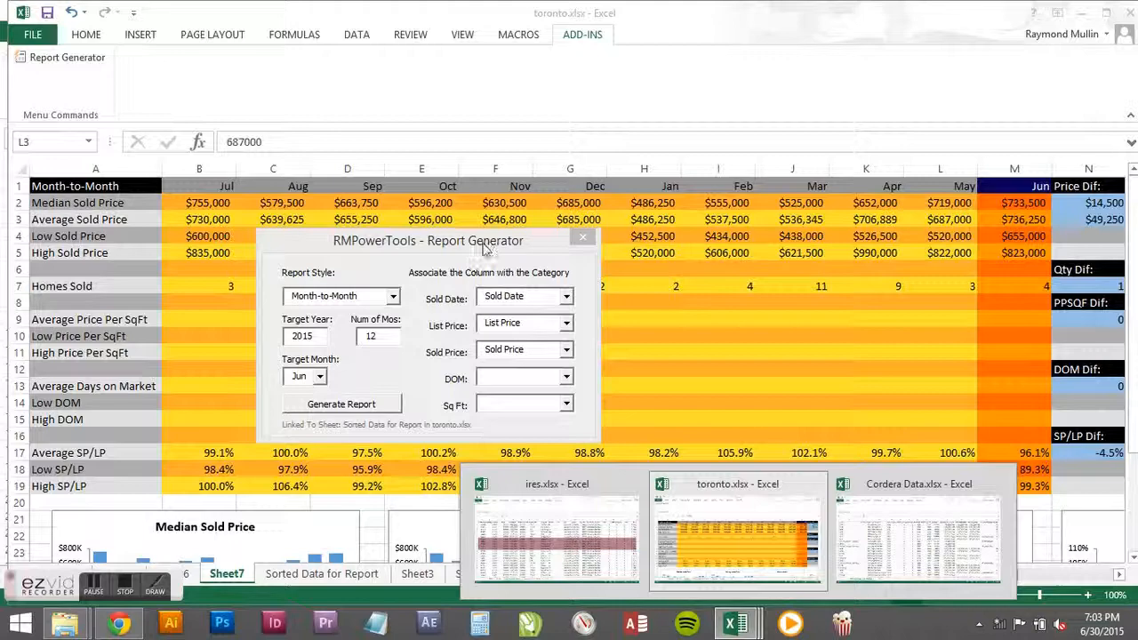
Step: Switch to the Cordera Data workbook and open its report generator
click(462, 576)
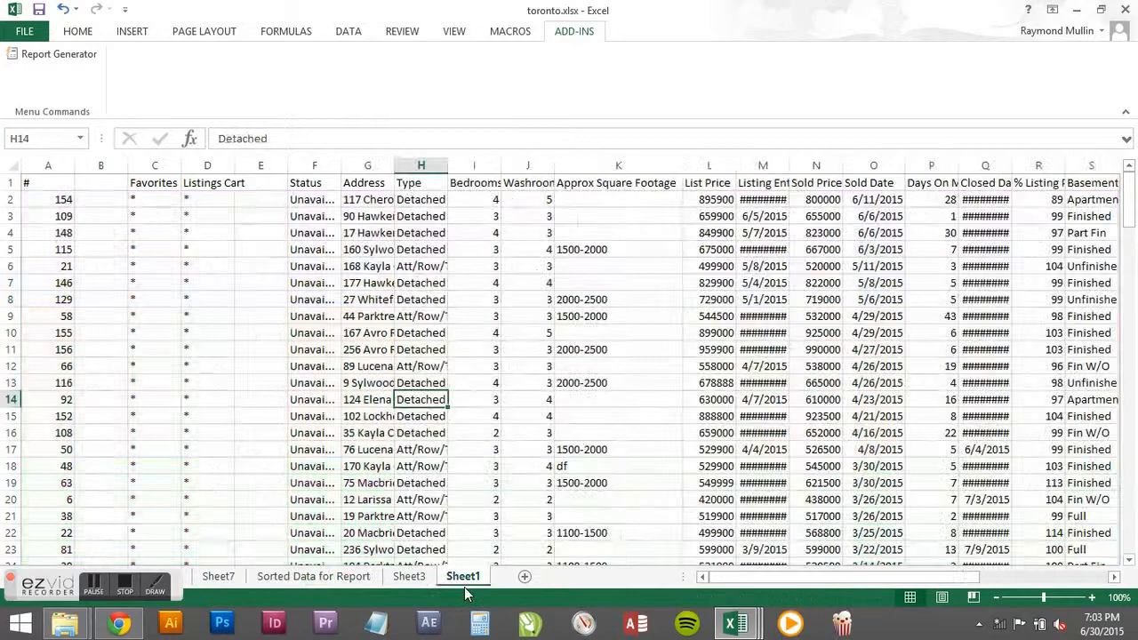
click(59, 54)
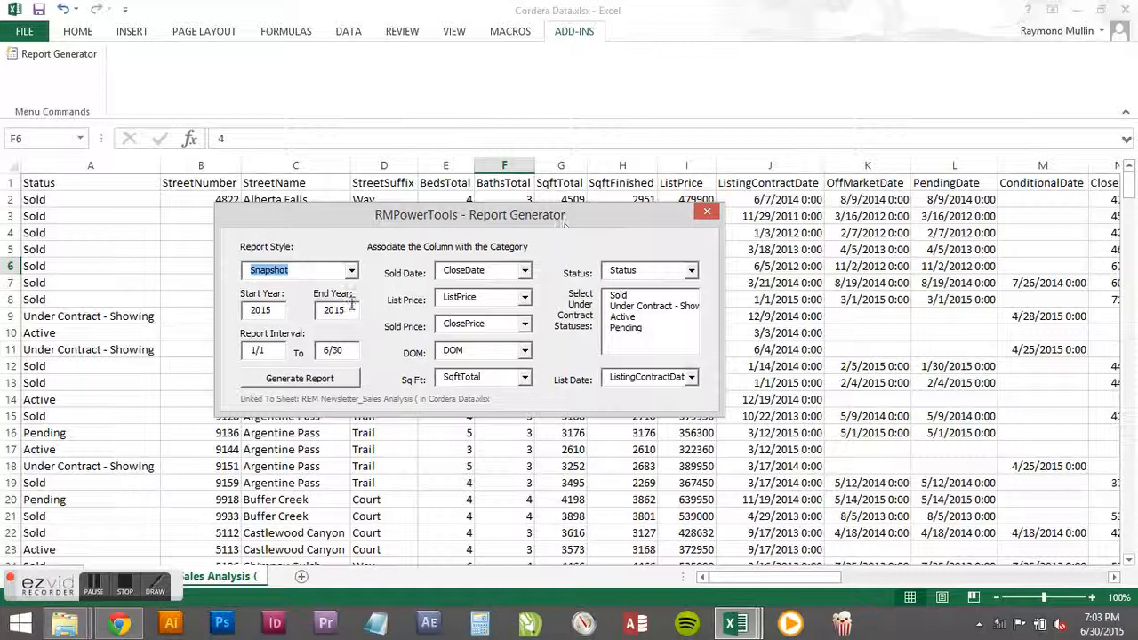
Step: Set end year 2015, count Under Contract - Showing and Pending, and generate the Snapshot
click(262, 351)
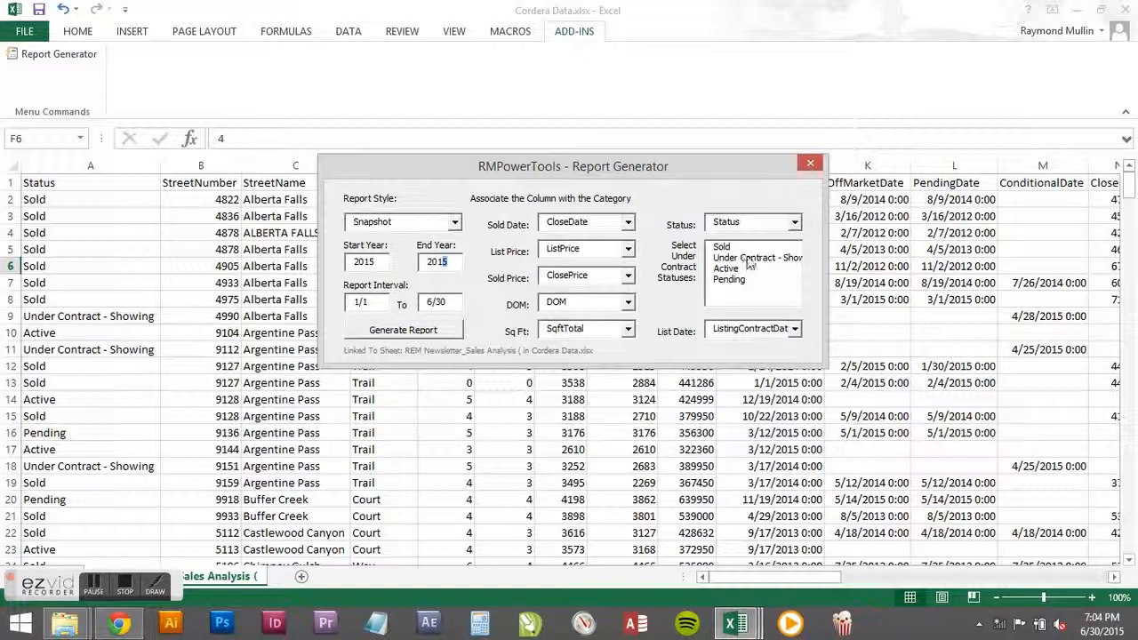
click(750, 328)
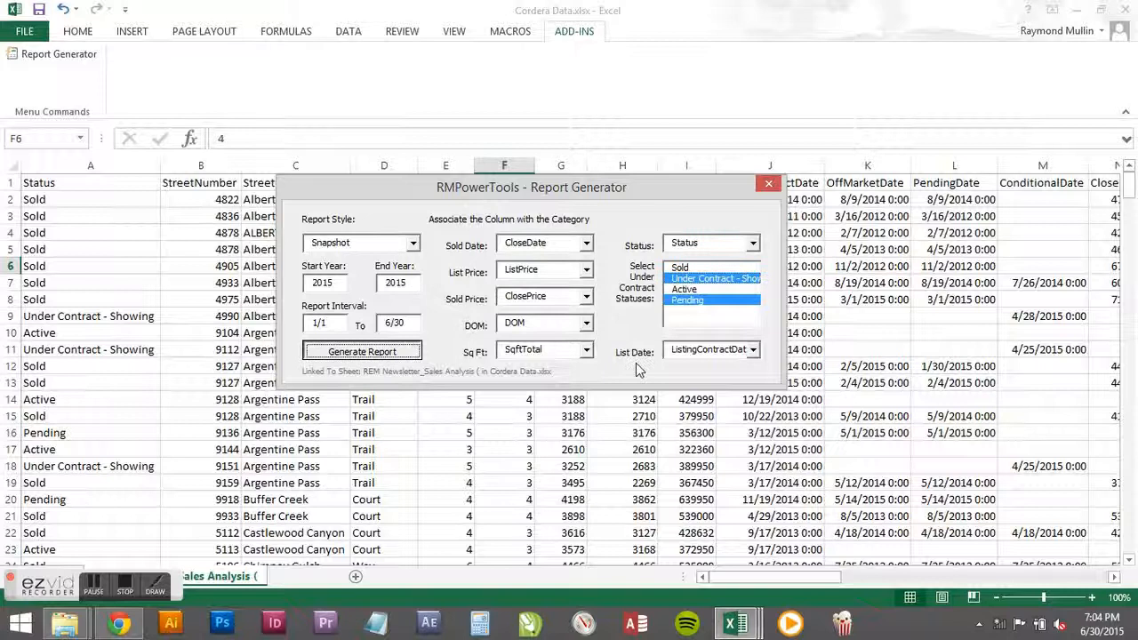
click(361, 351)
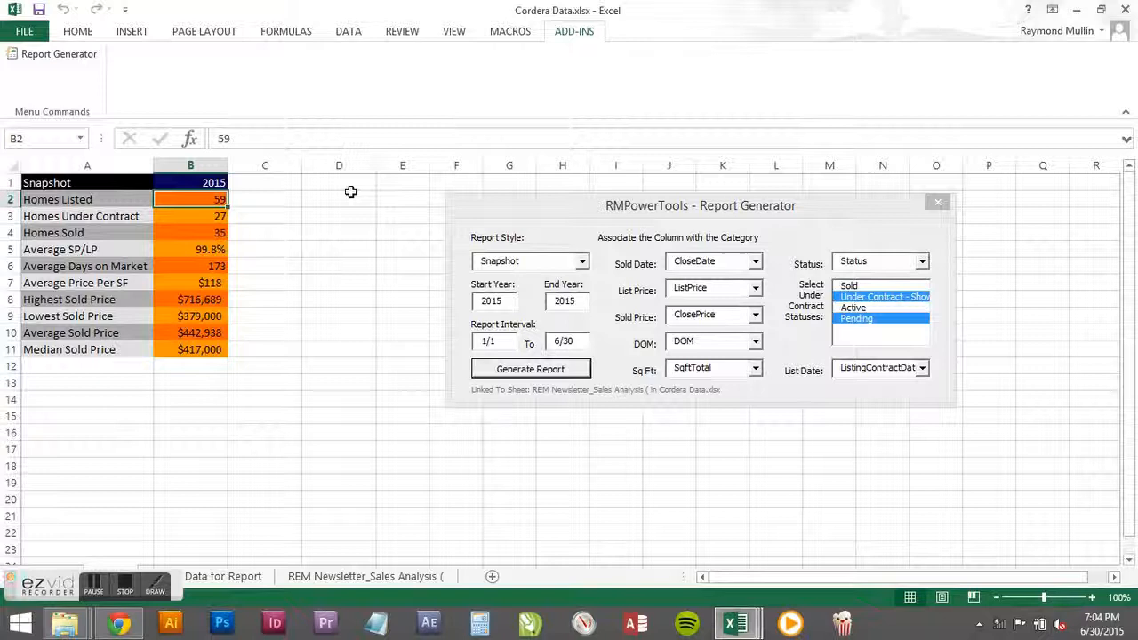
Step: Check the Homes Under Contract figure, then return to the Data for Report sheet
click(190, 216)
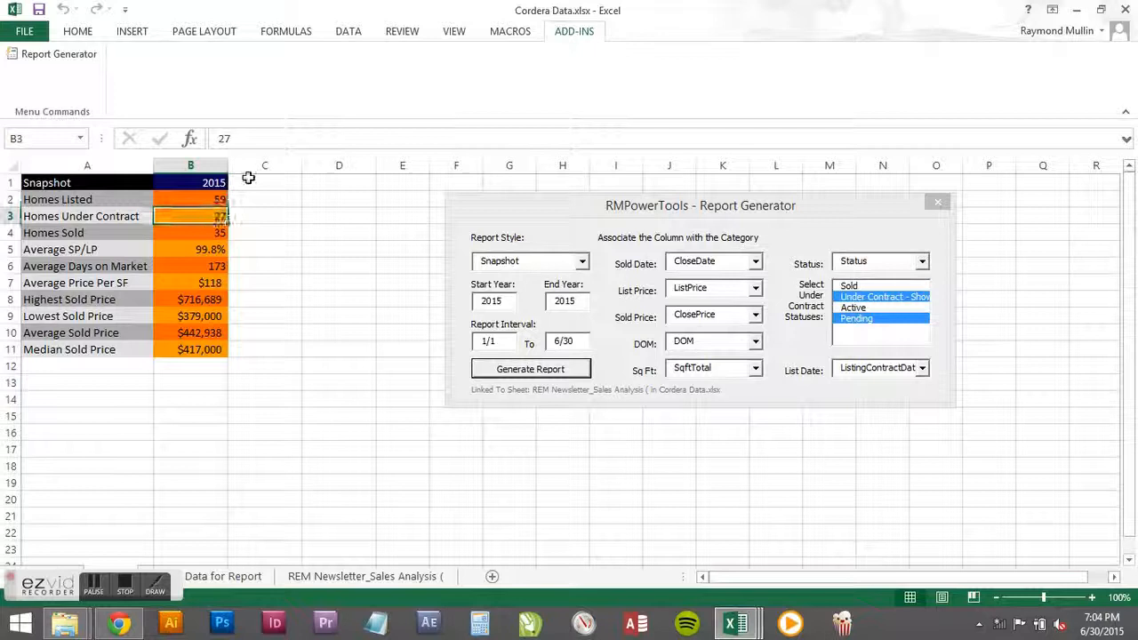
click(856, 318)
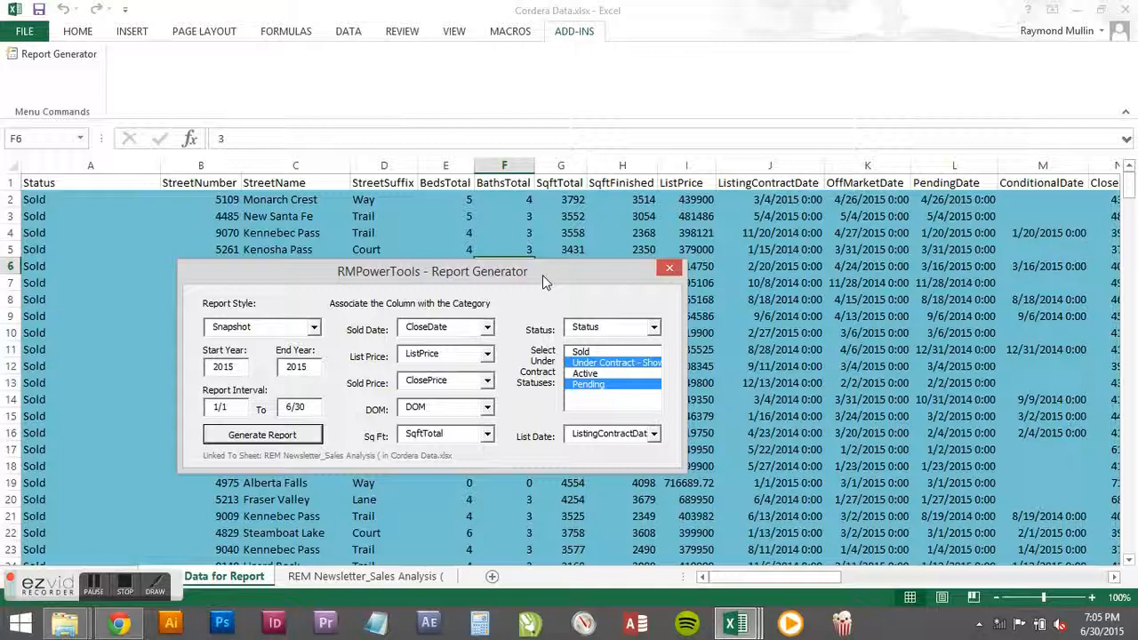
Step: Generate a Month-to-Month report covering March through June 2015
click(261, 326)
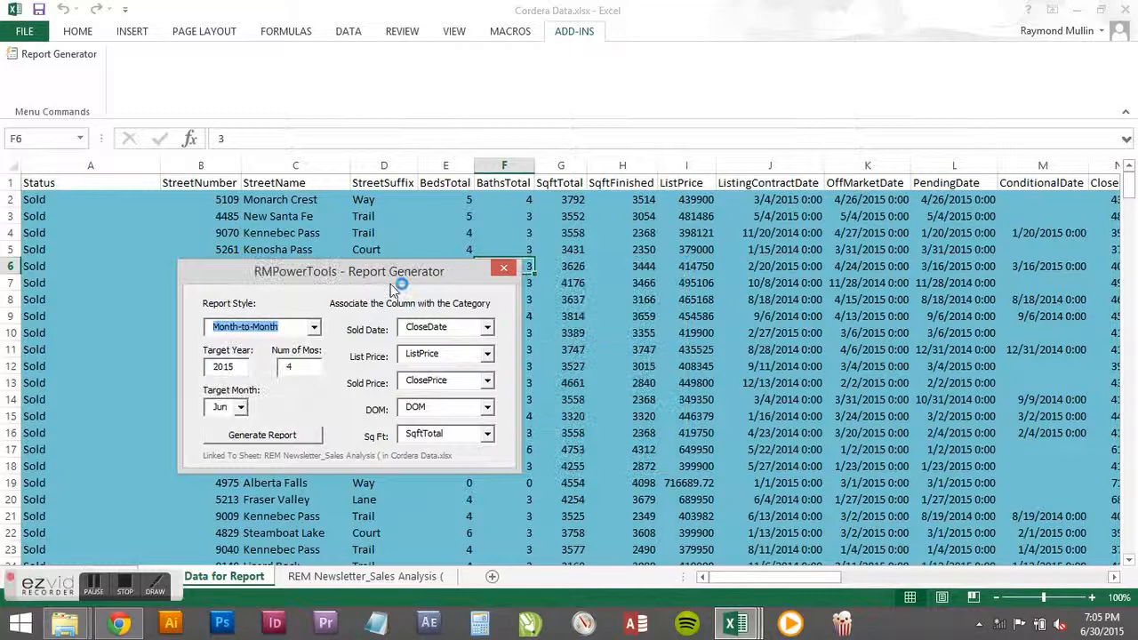
click(261, 435)
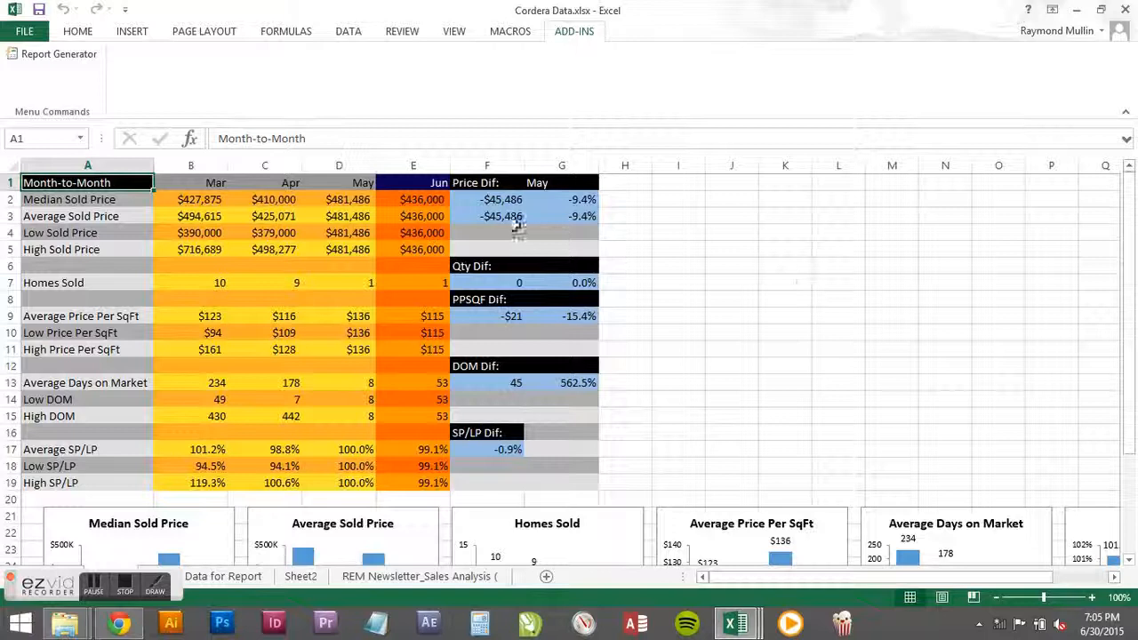
Step: Select the May column and open G1, revealing its formula =D1
click(561, 183)
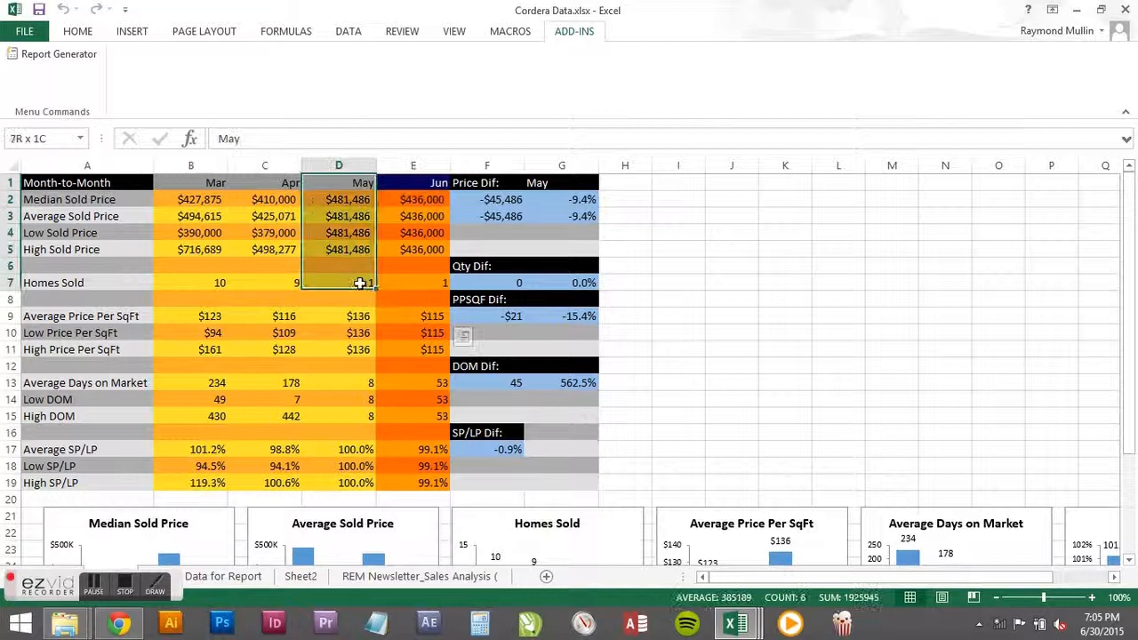
click(561, 182)
text(=D1)
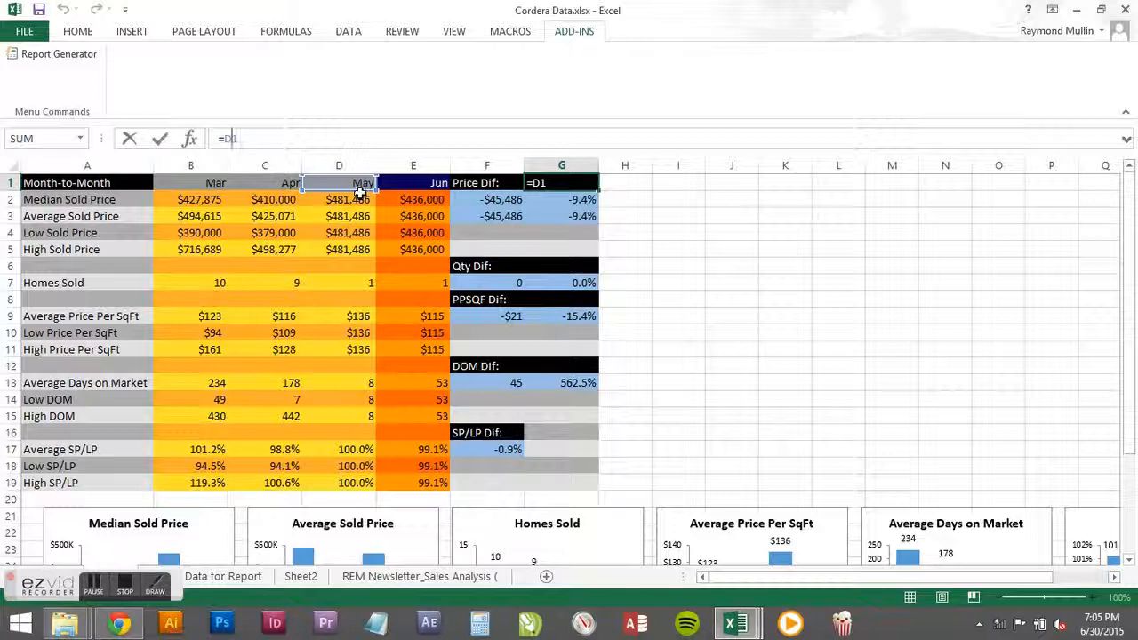
Step: Change the G1 header formula from =D1 to =C1 to compare against April
click(190, 182)
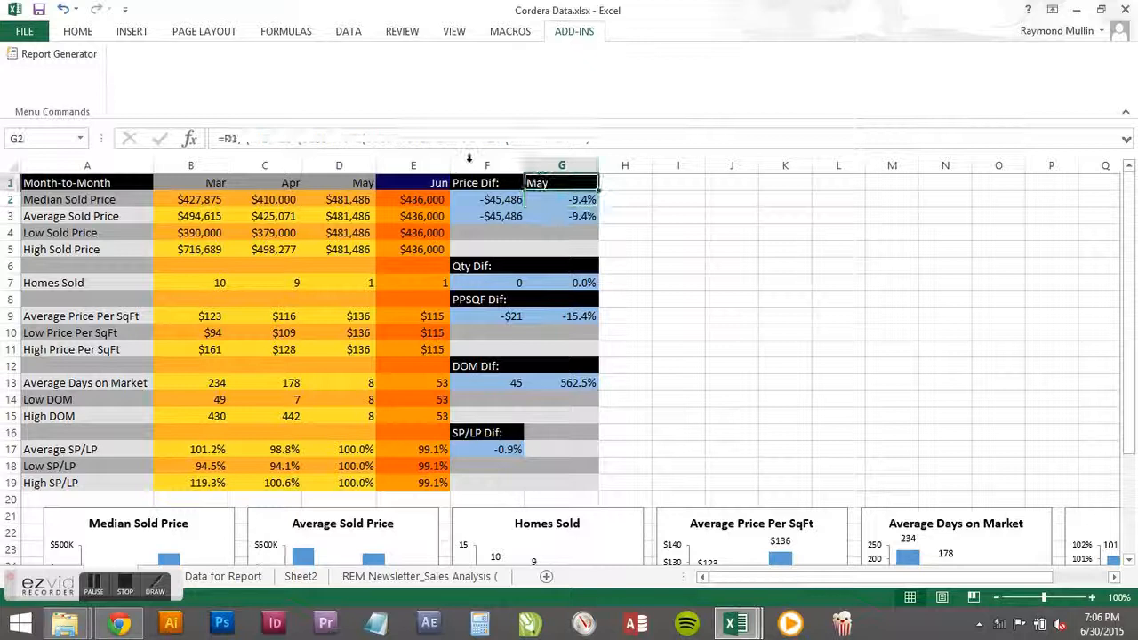
click(264, 182)
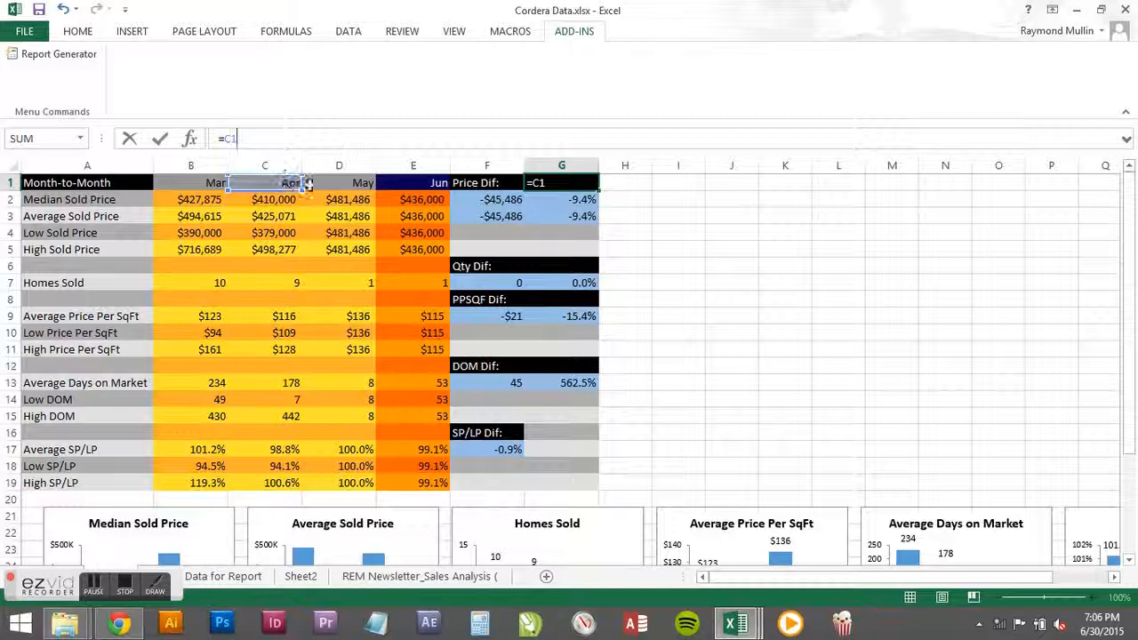
key(Enter)
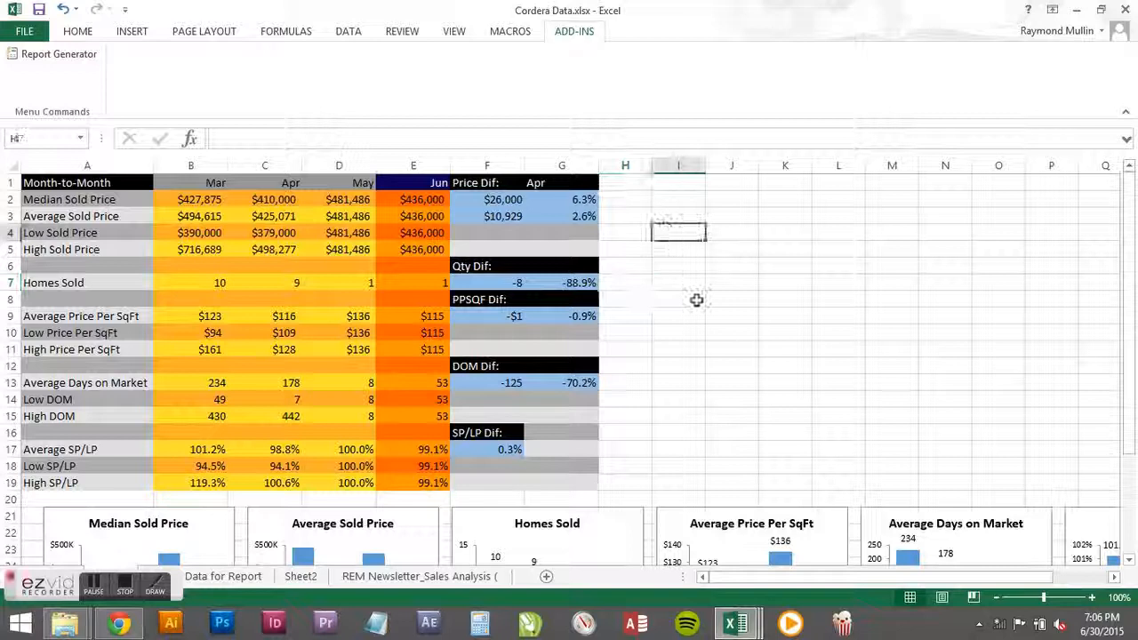
click(679, 232)
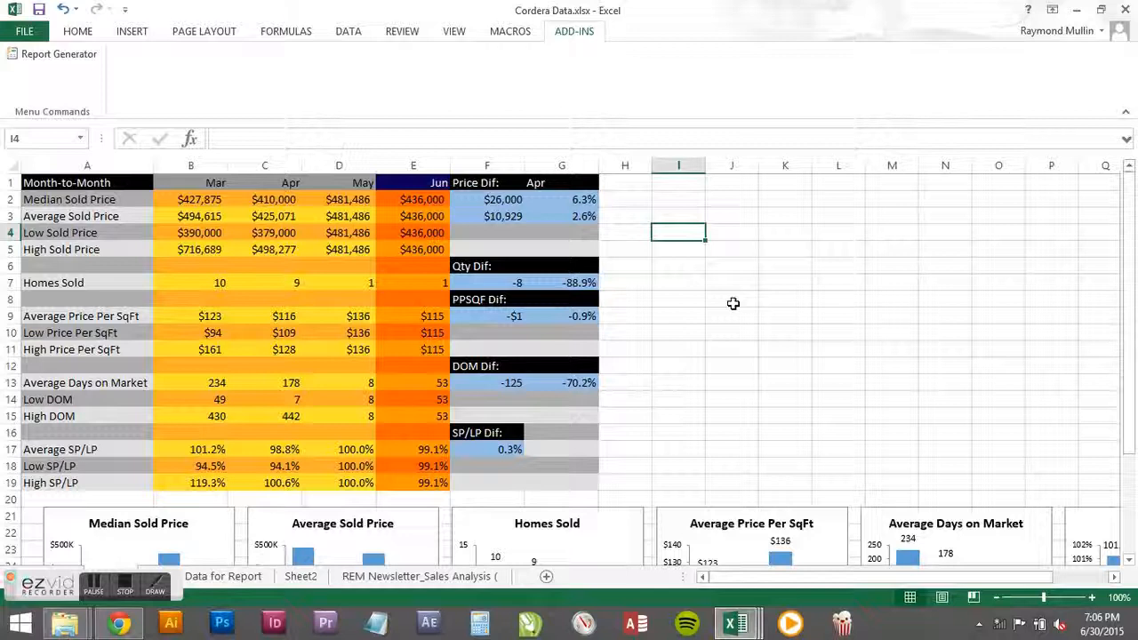
click(678, 382)
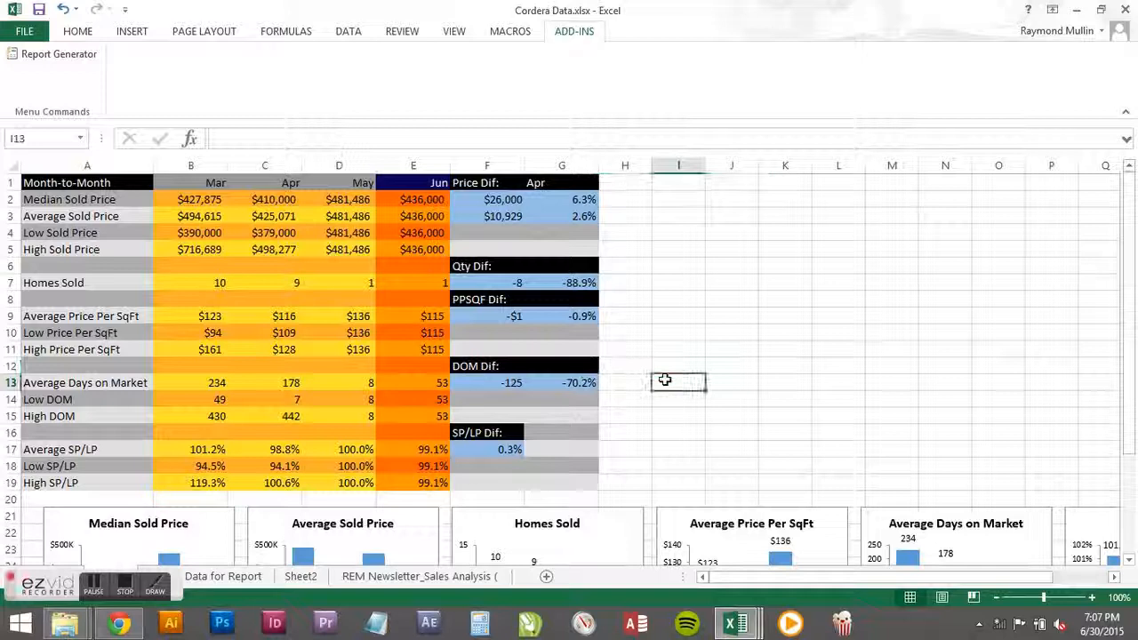